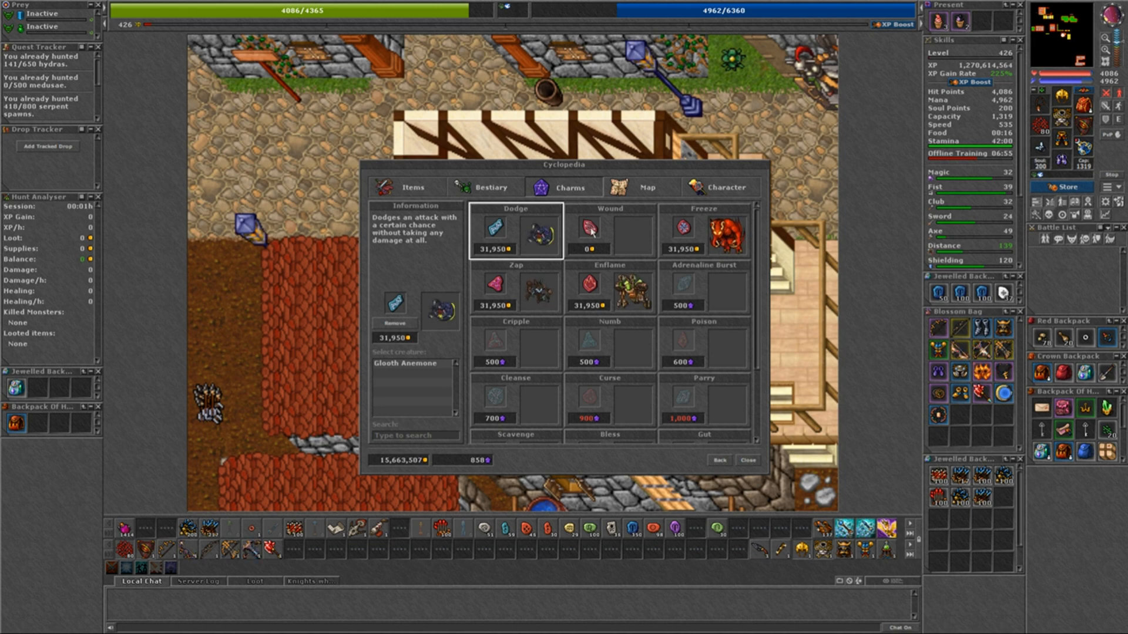
Assign the Wound charm to Spidris in Cyclopedia Charms, searching 'spi' to find it
left_click(608, 230)
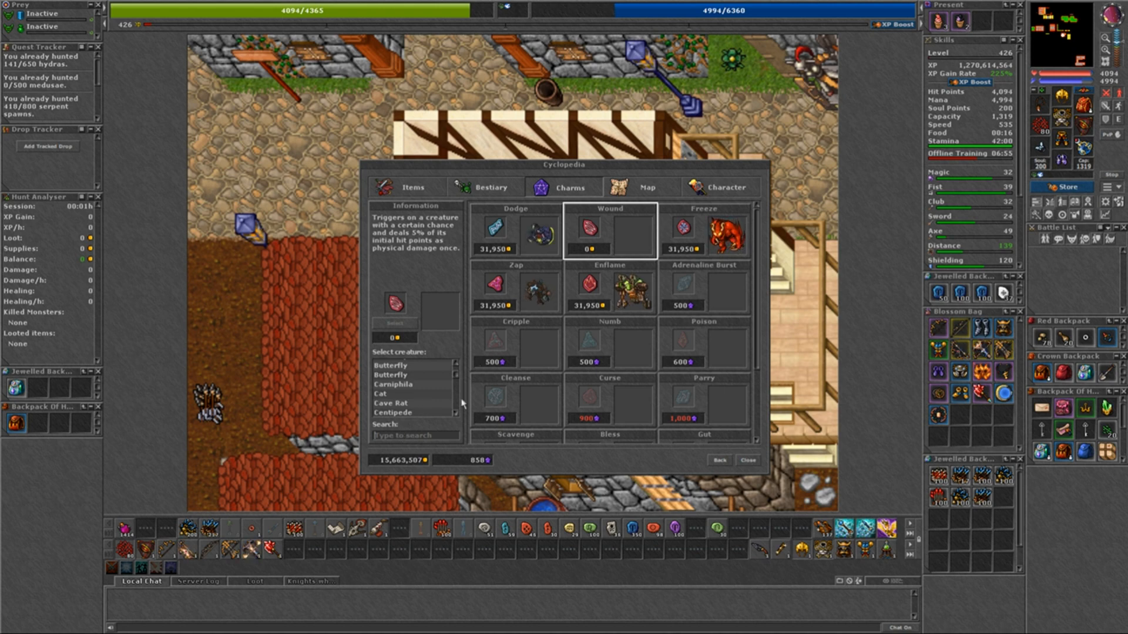
type("spi")
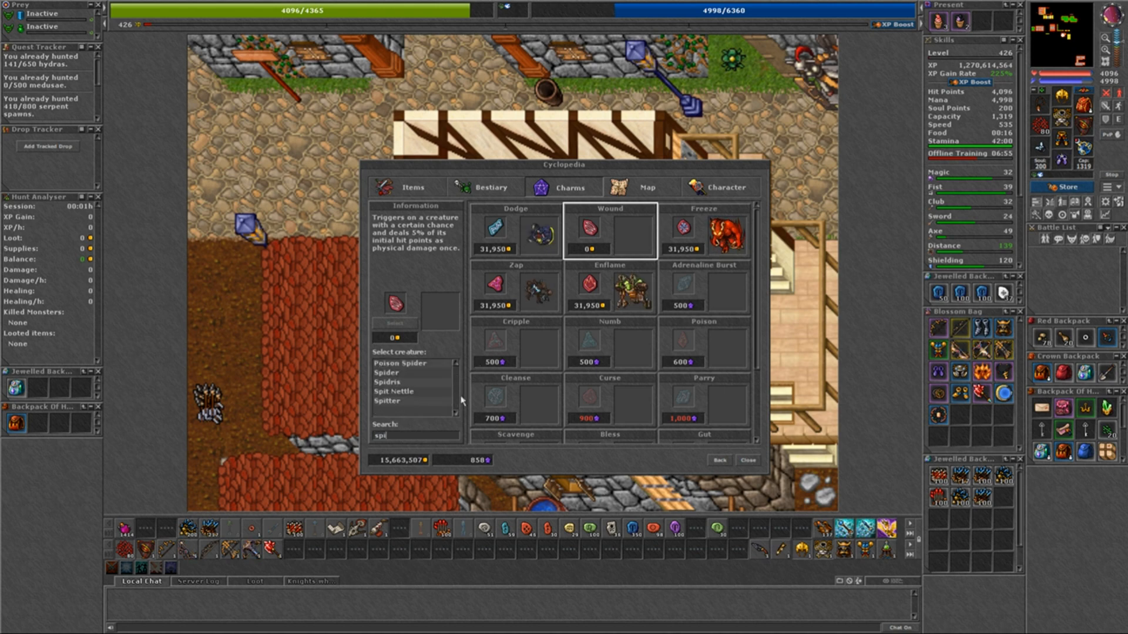
left_click(388, 381)
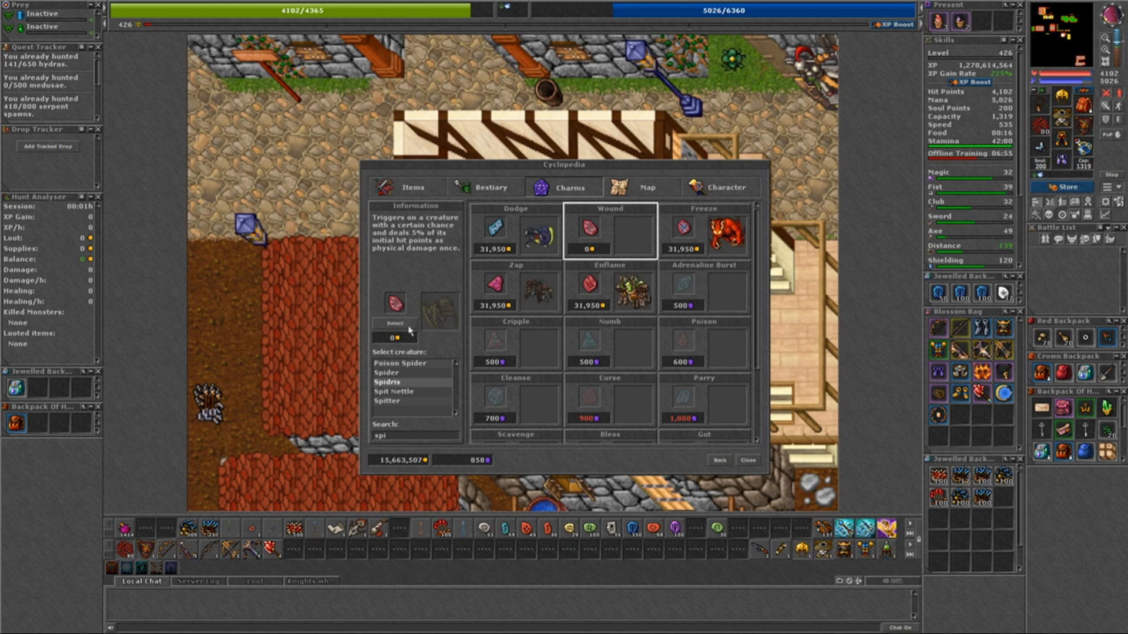
left_click(514, 230)
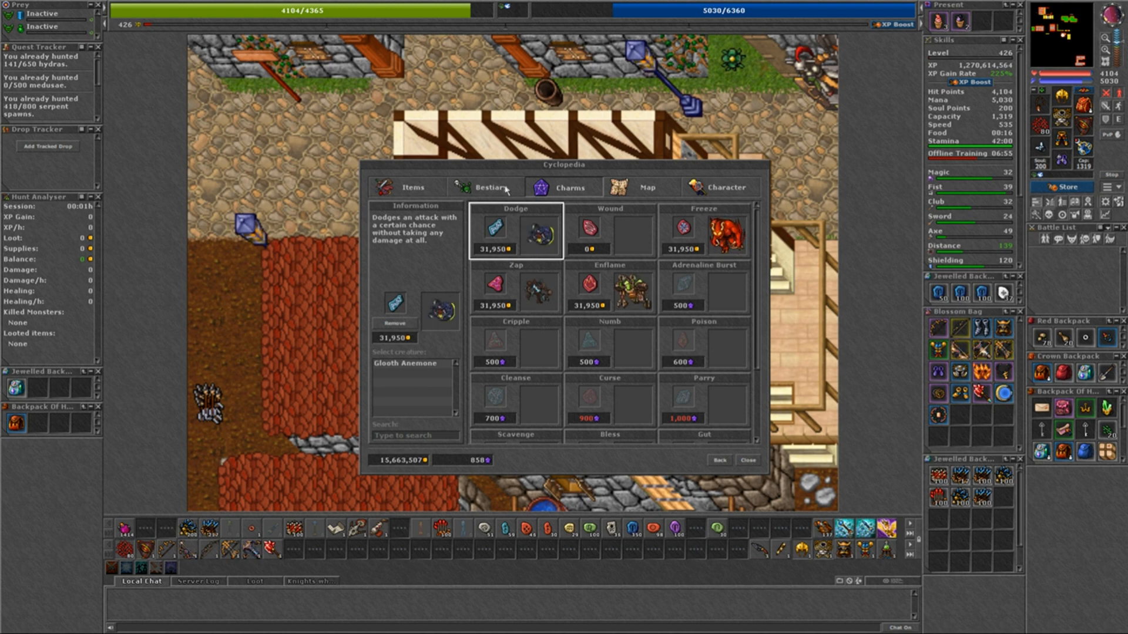
Search the Bestiary for 'spid' to list the spider creatures, including Spidris and Spidris Elite
left_click(491, 186)
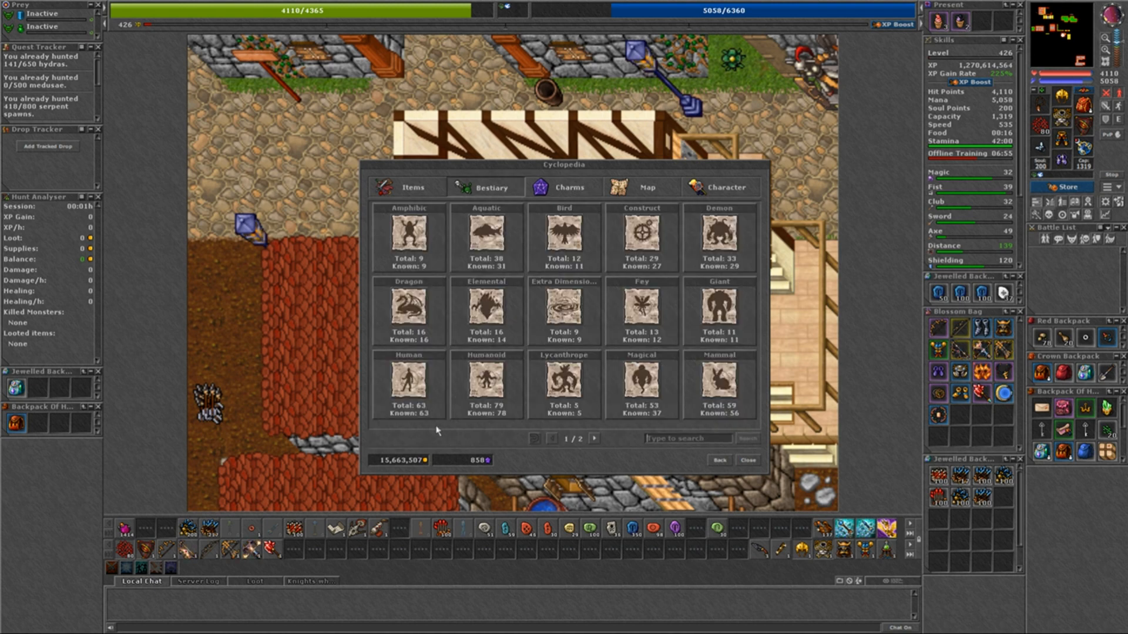
type("spid")
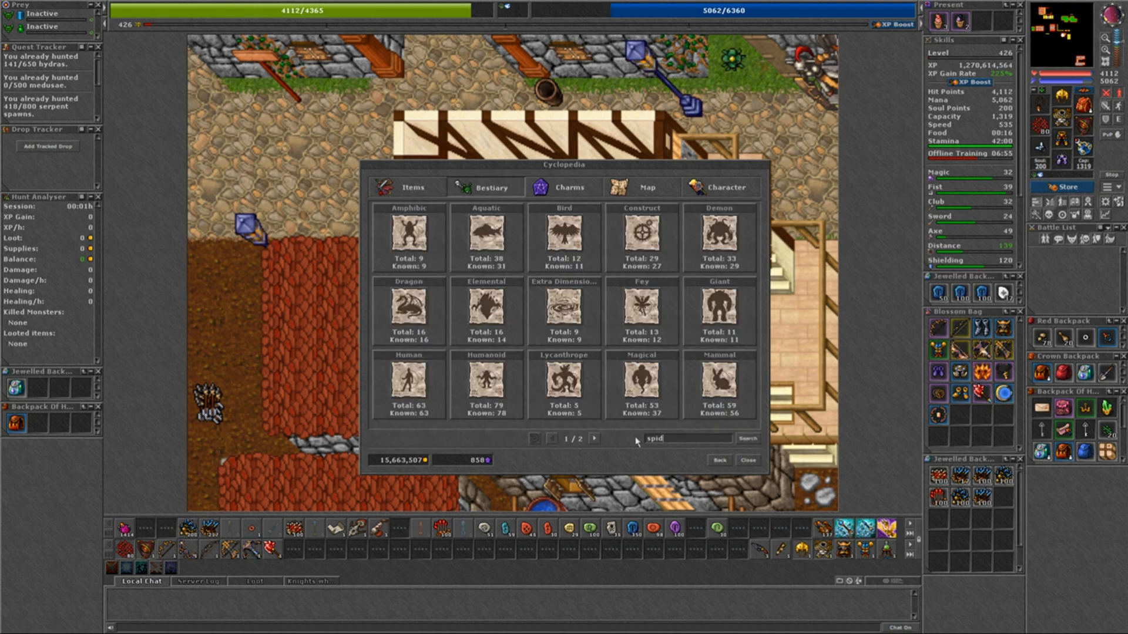
left_click(746, 438)
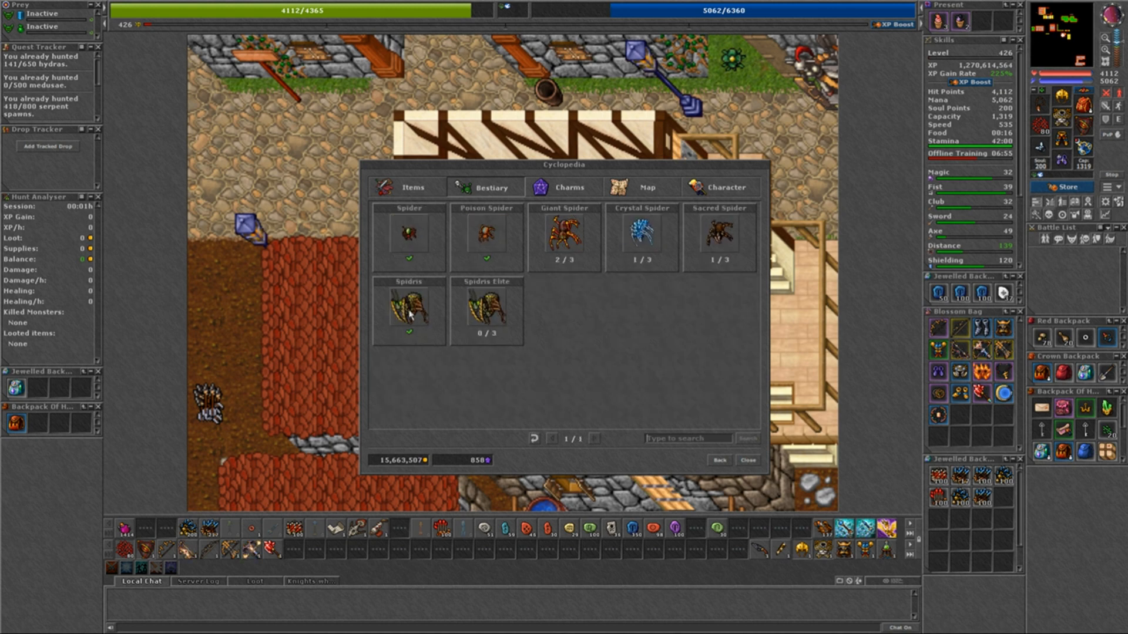
View the Spidris Bestiary entry showing Wound as its charm, then search 'glooth g'
left_click(408, 309)
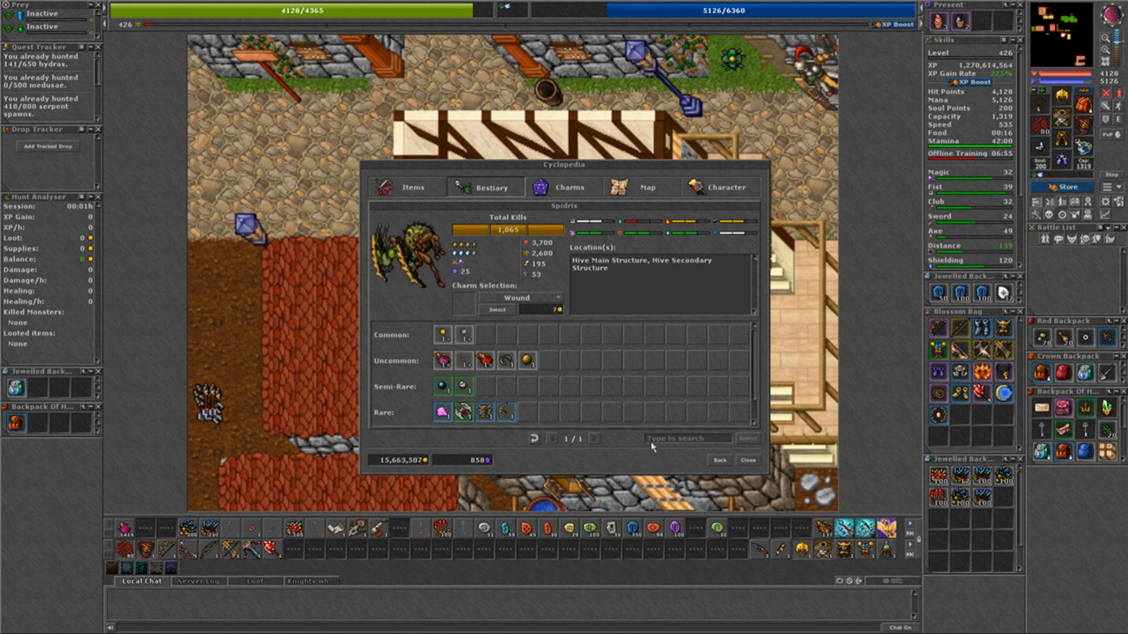
type("glooth g")
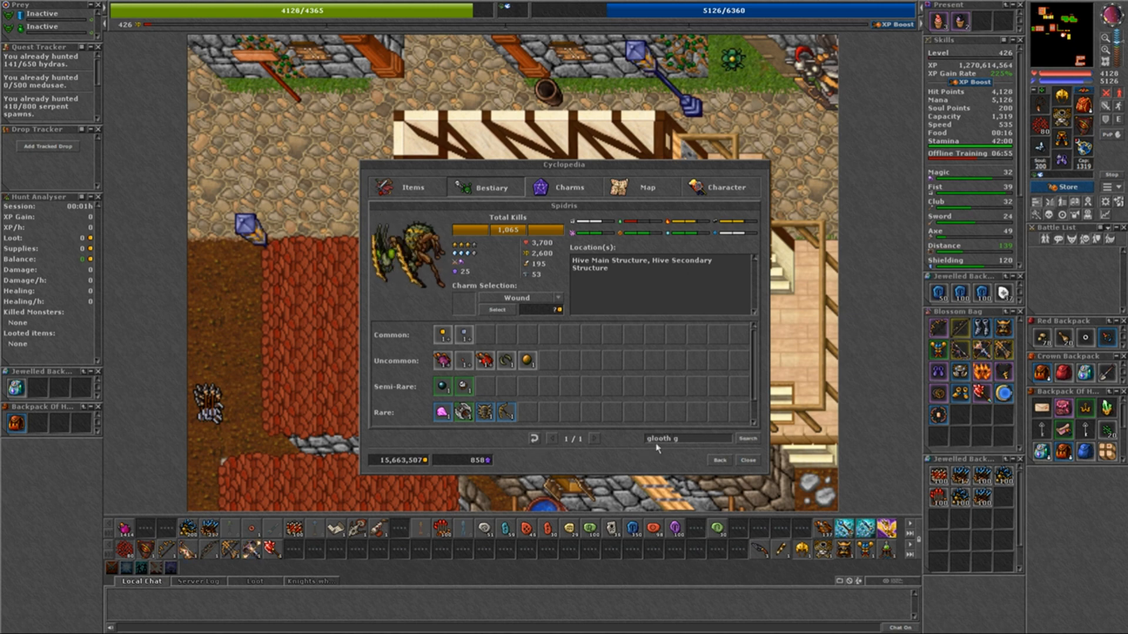